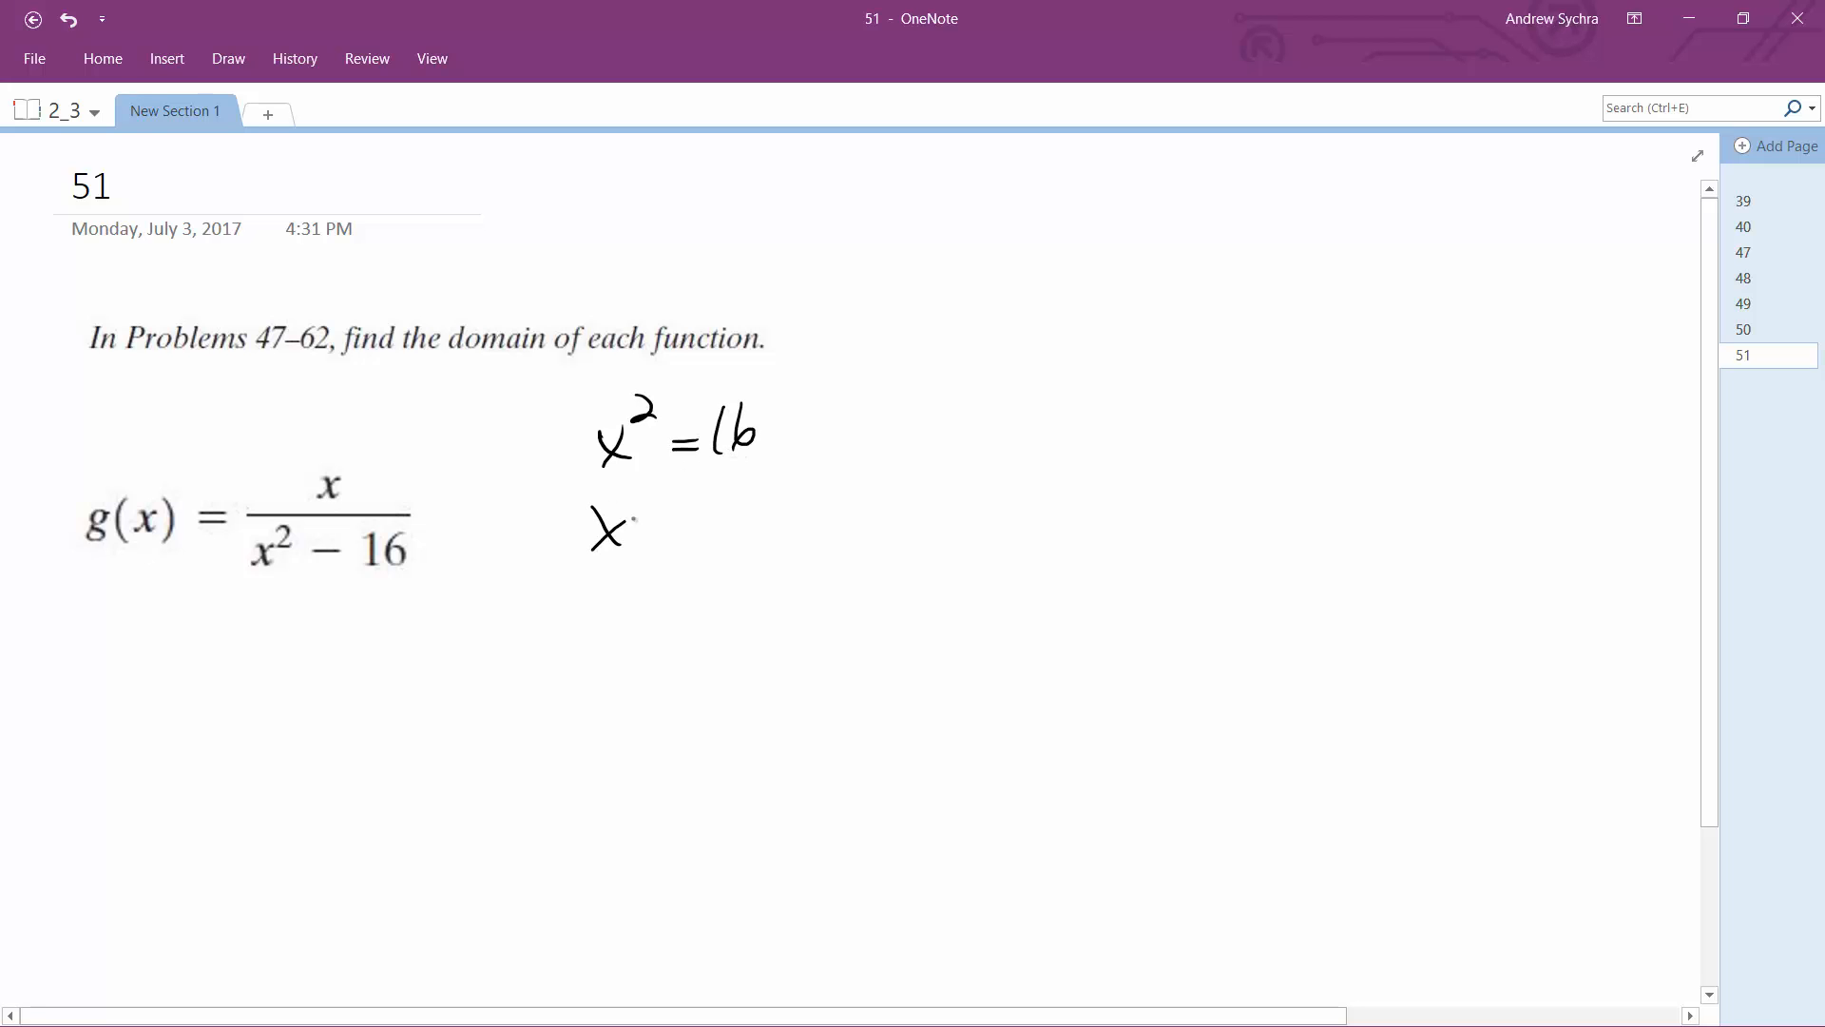
# Finish handwriting x ≠ ±4 under x² = 16 and begin the interval answer with (−∞.
pyautogui.moveTo(634, 524); pyautogui.dragTo(740, 518)
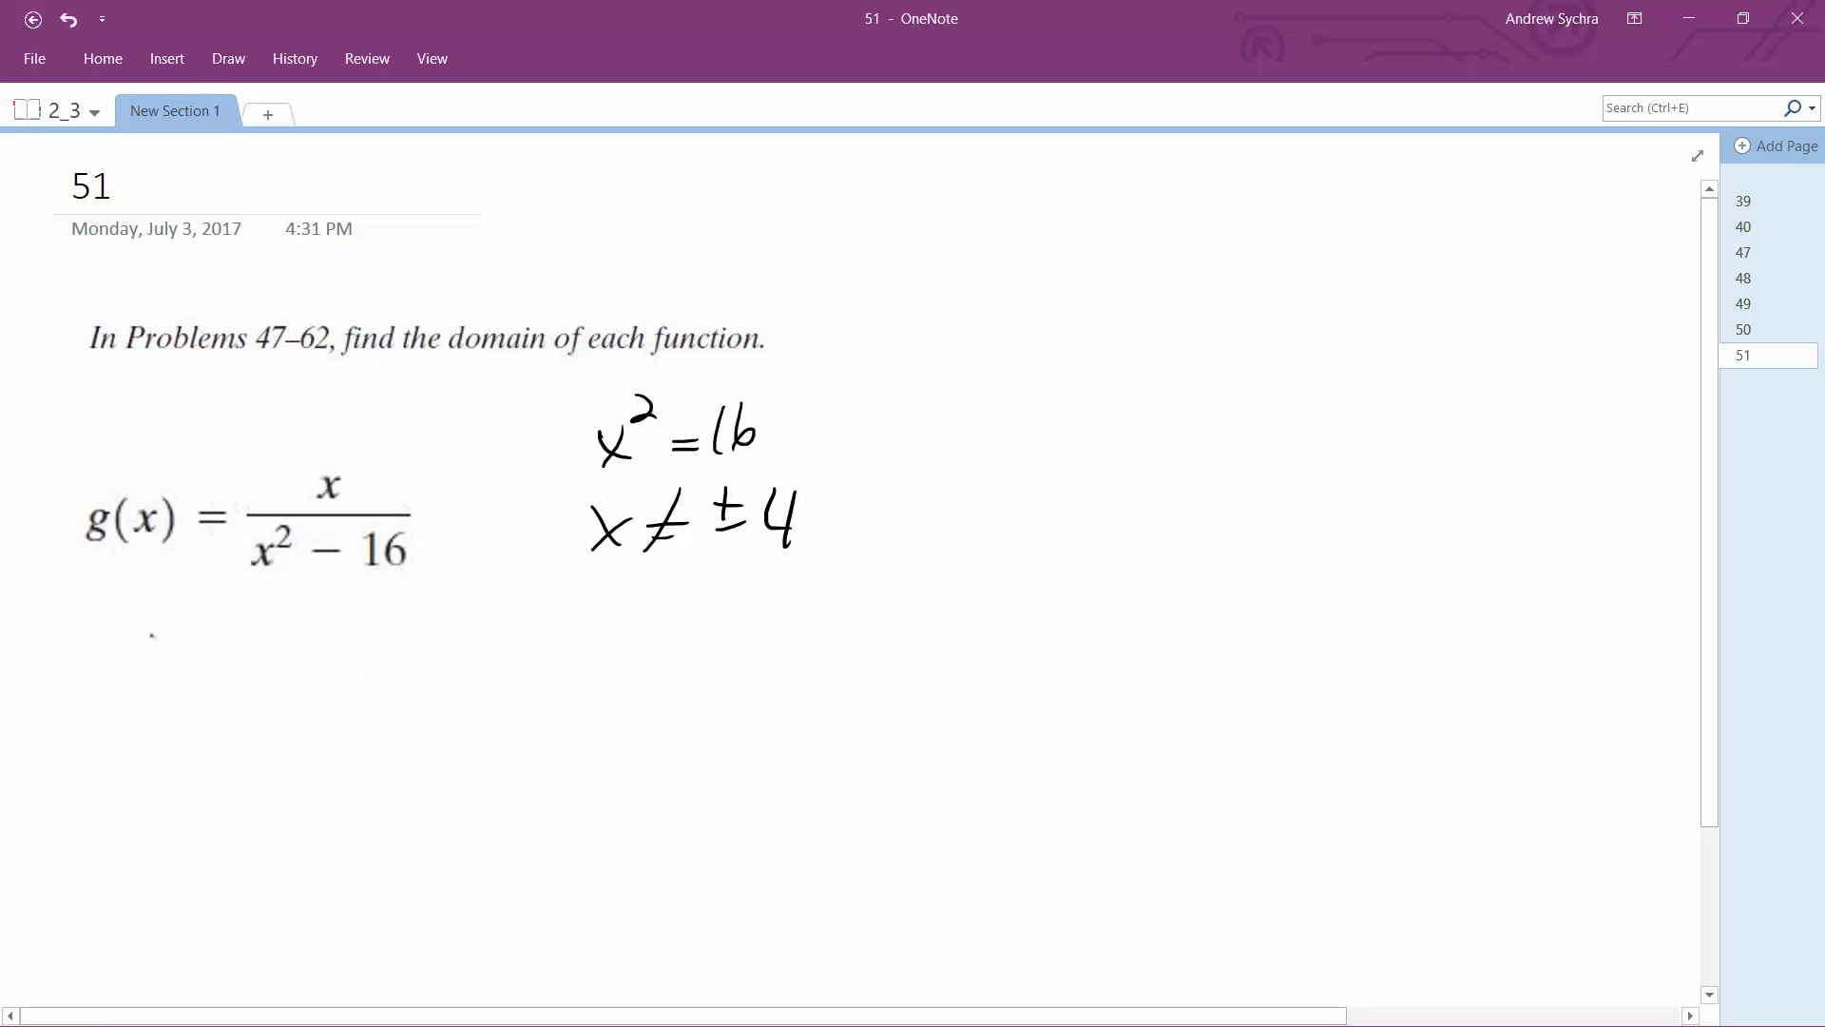
pyautogui.moveTo(180, 628); pyautogui.dragTo(169, 699)
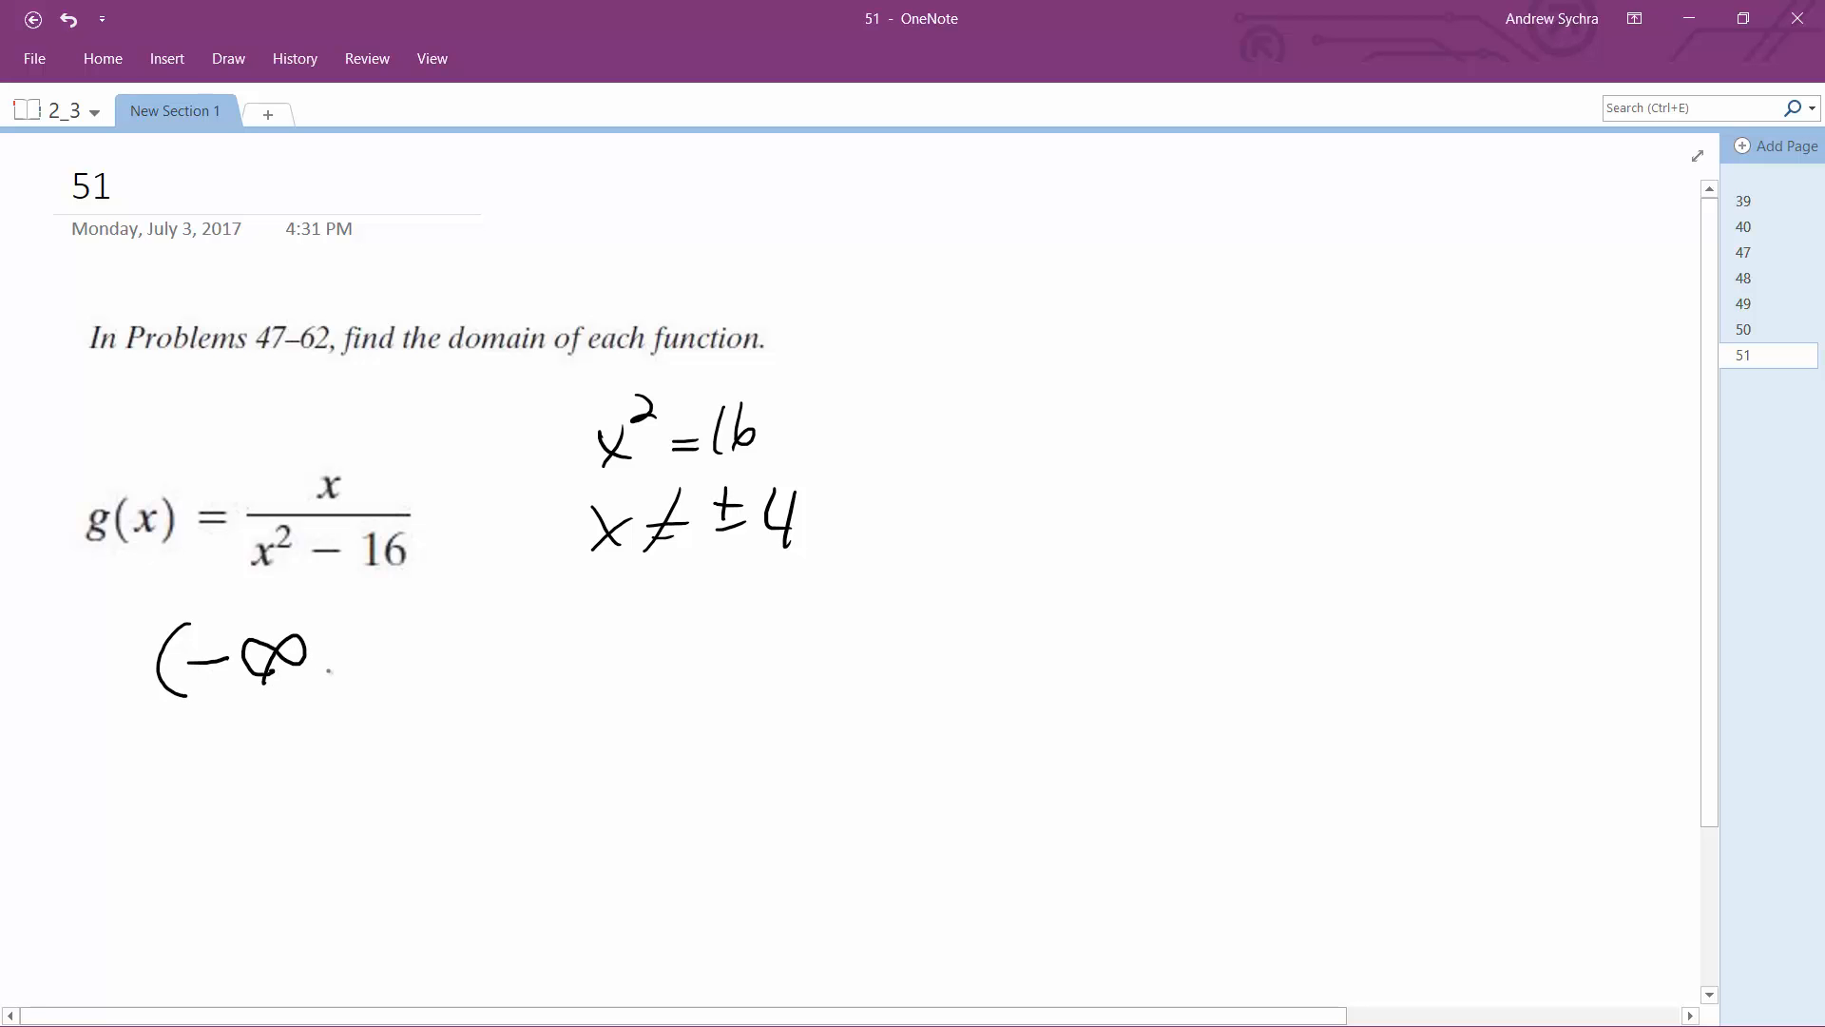
# Handwrite the intervals (−∞,−4), (−4,4) and (4,∞) joined by union signs.
pyautogui.moveTo(337, 663); pyautogui.dragTo(430, 664)
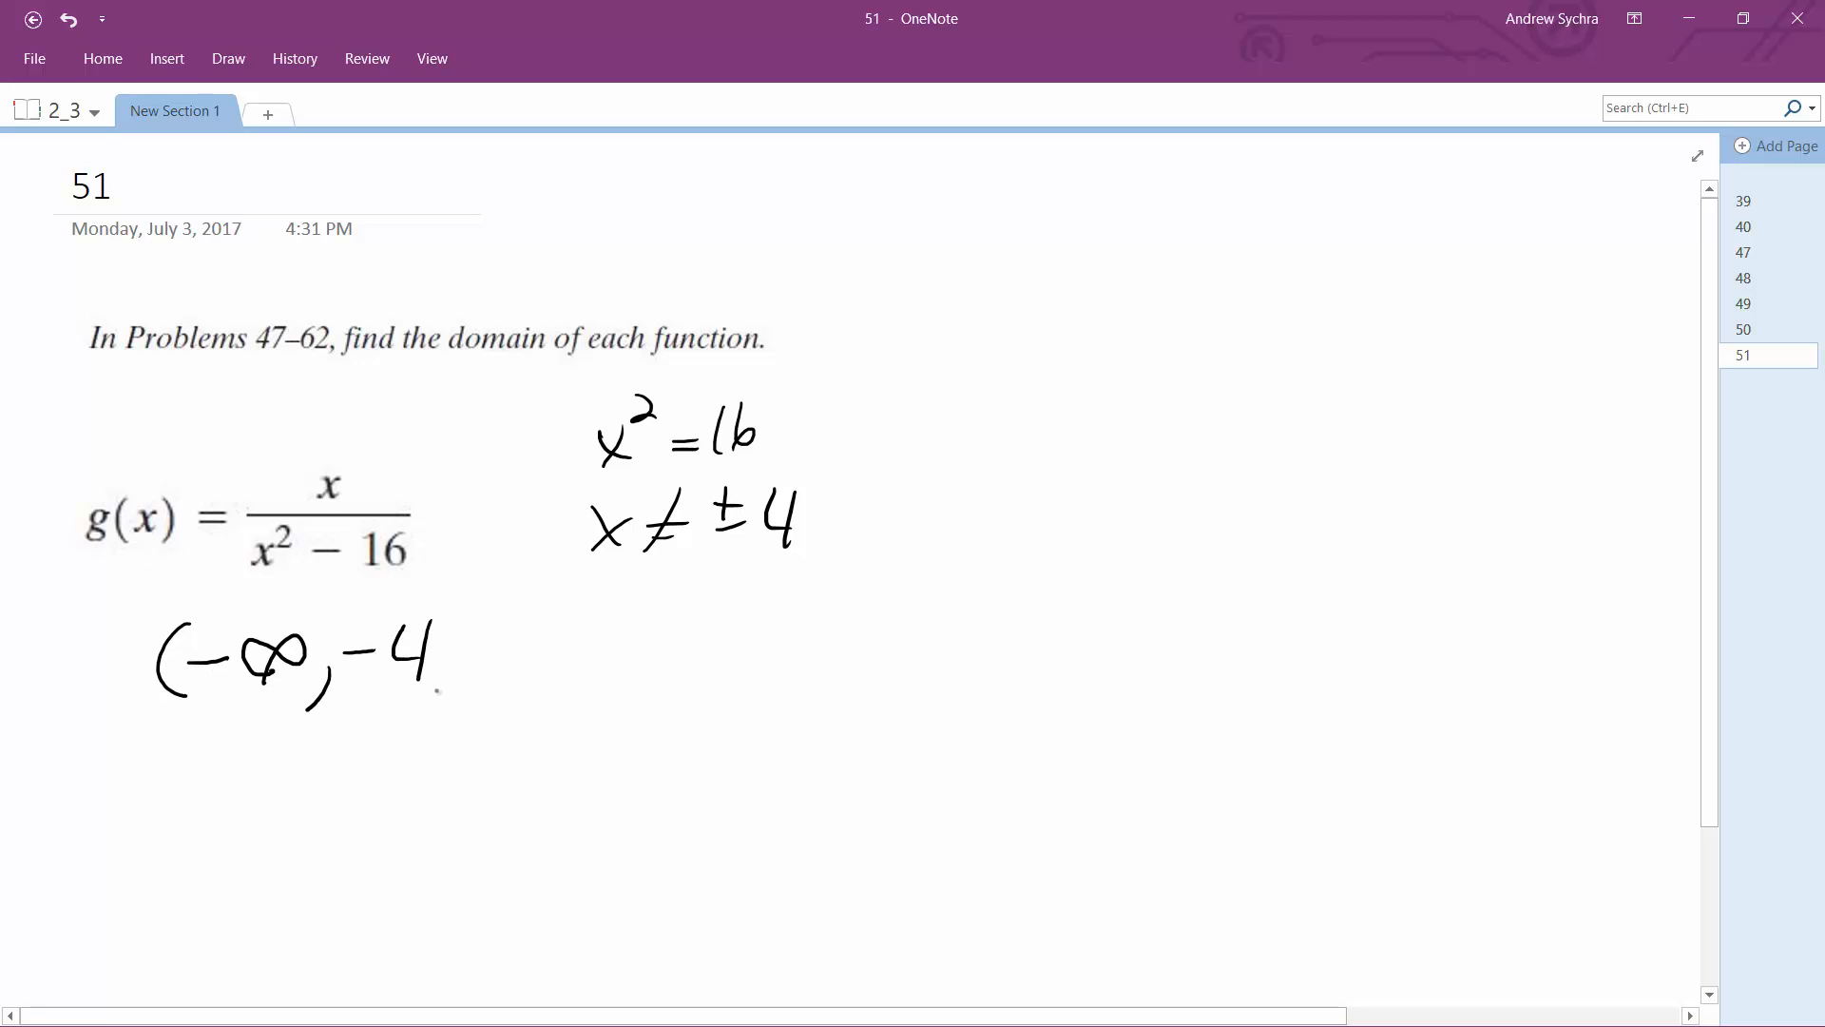
pyautogui.moveTo(436, 658); pyautogui.dragTo(559, 647)
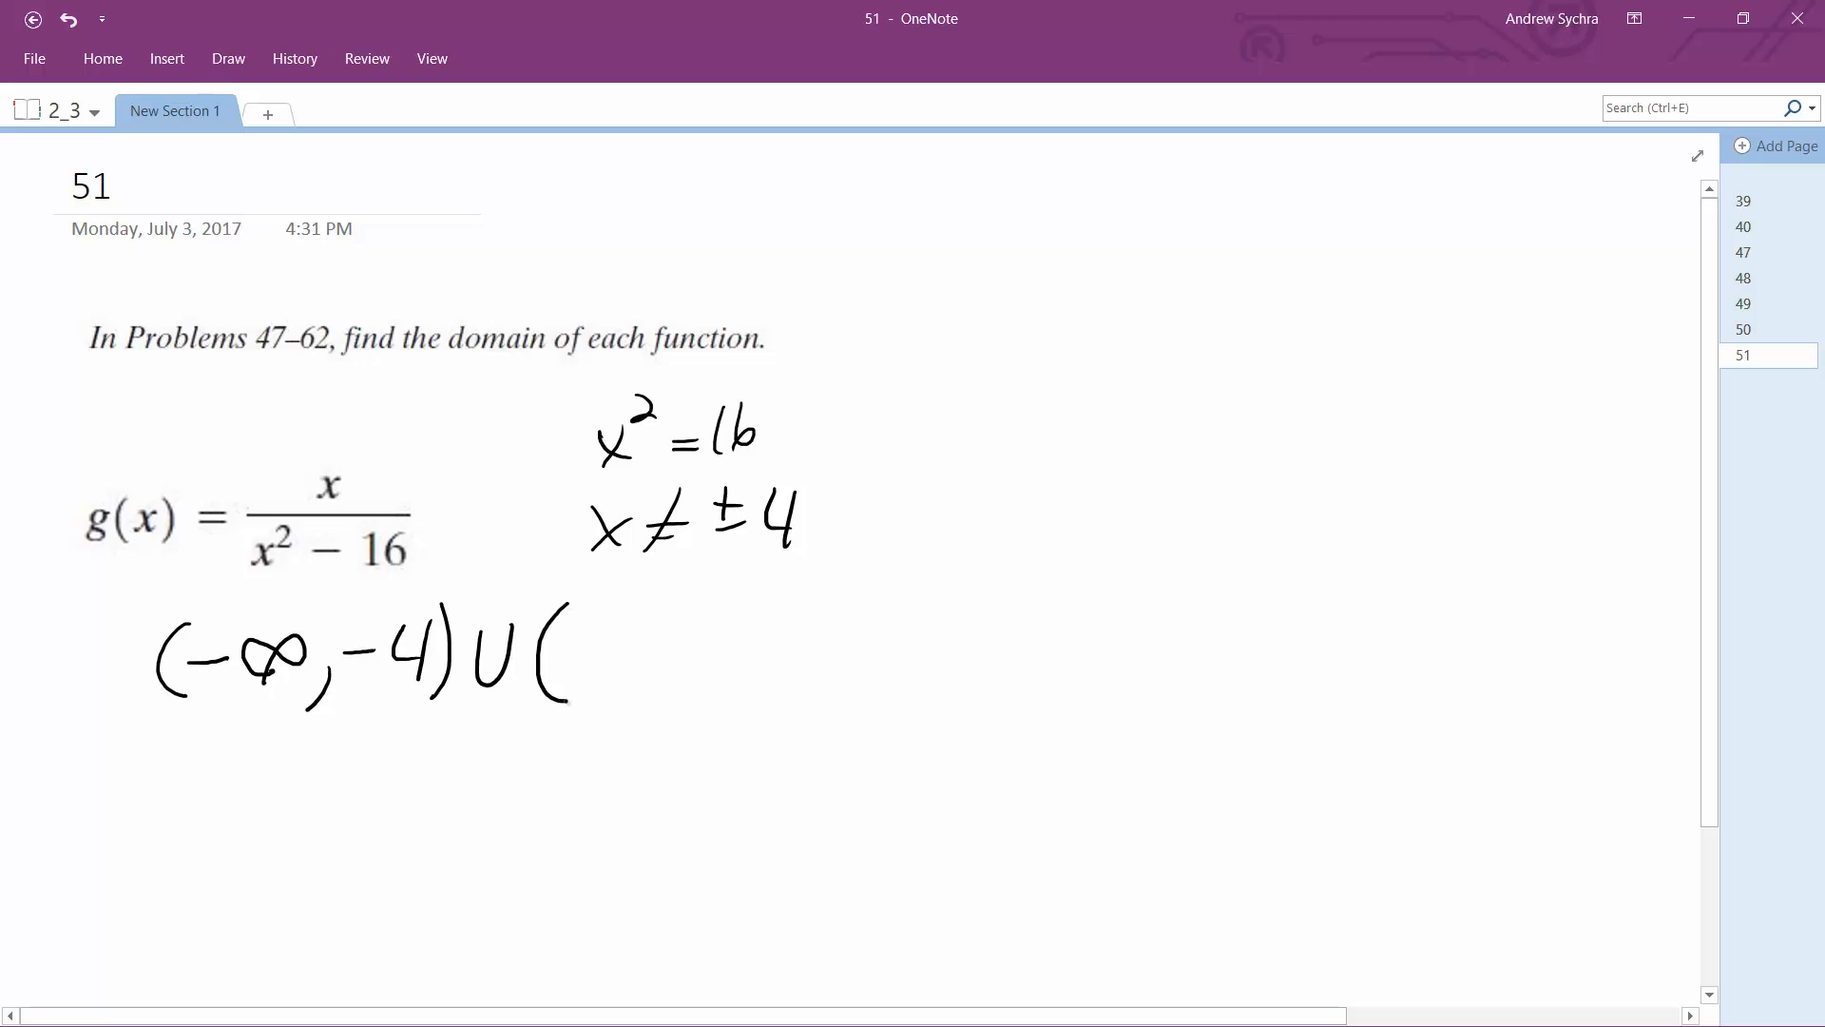
pyautogui.moveTo(565, 653); pyautogui.dragTo(634, 664)
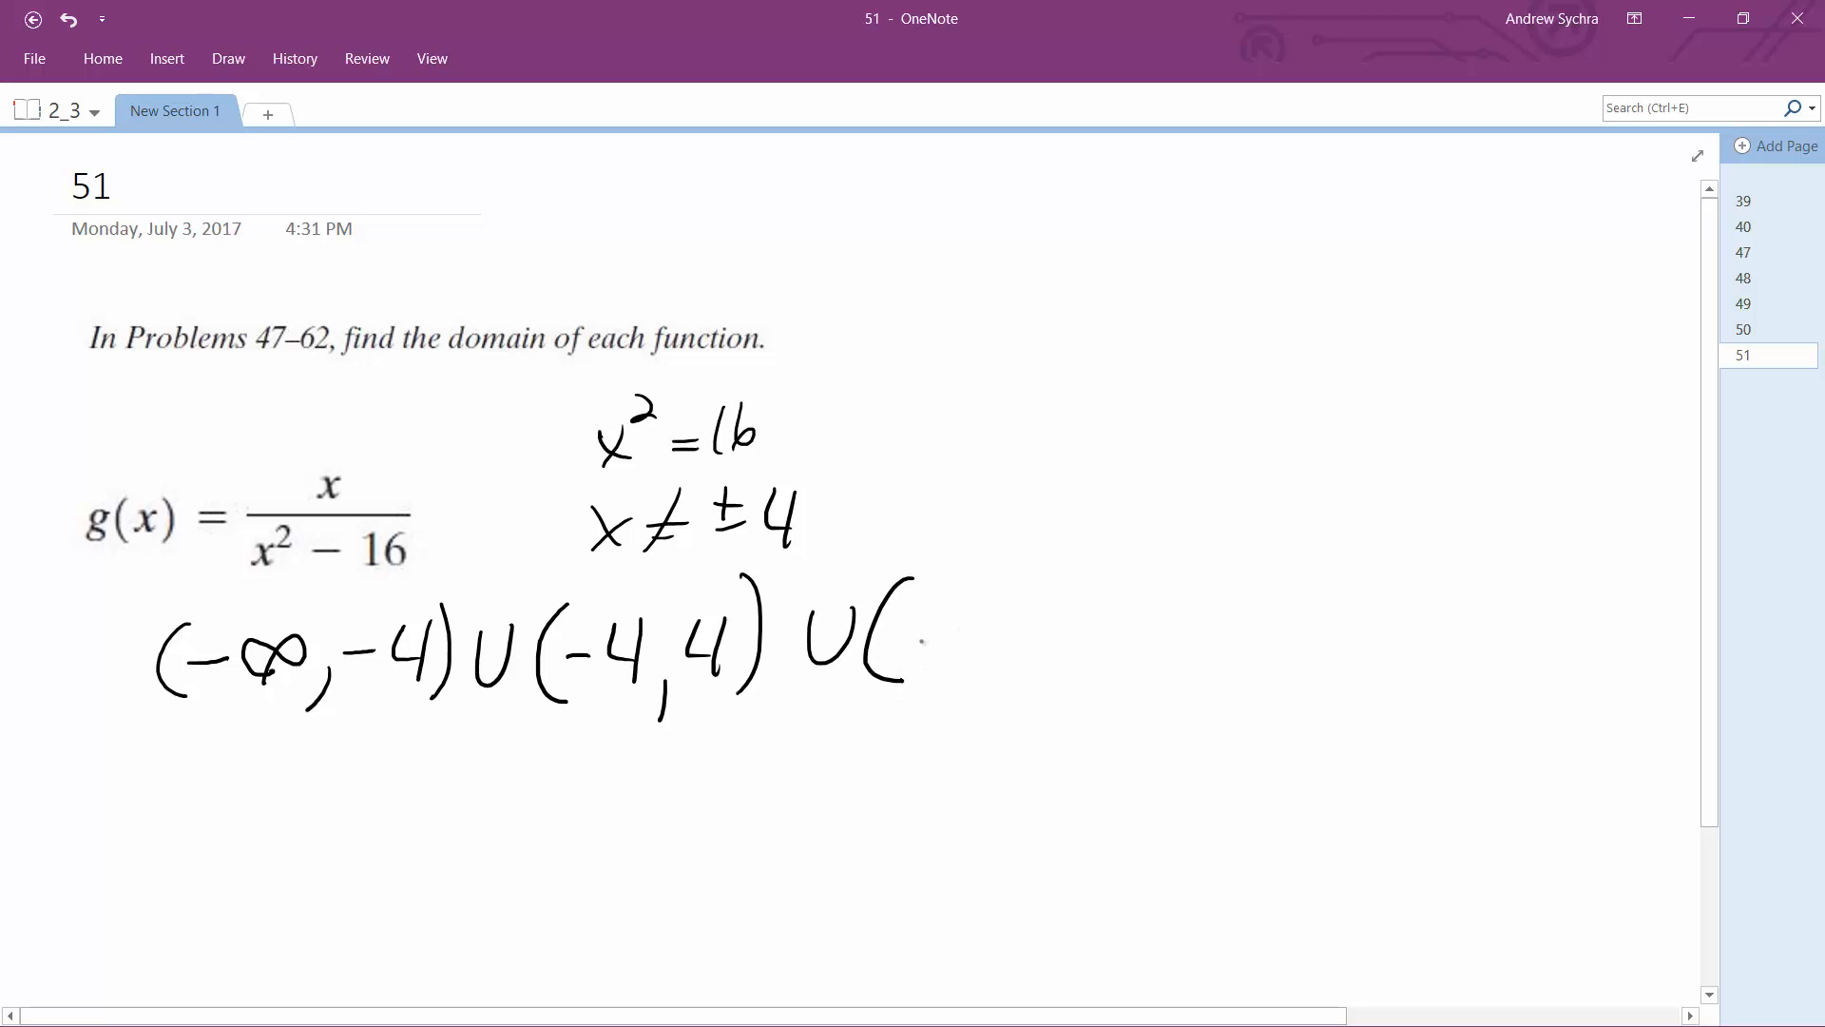
pyautogui.moveTo(925, 612); pyautogui.dragTo(931, 670)
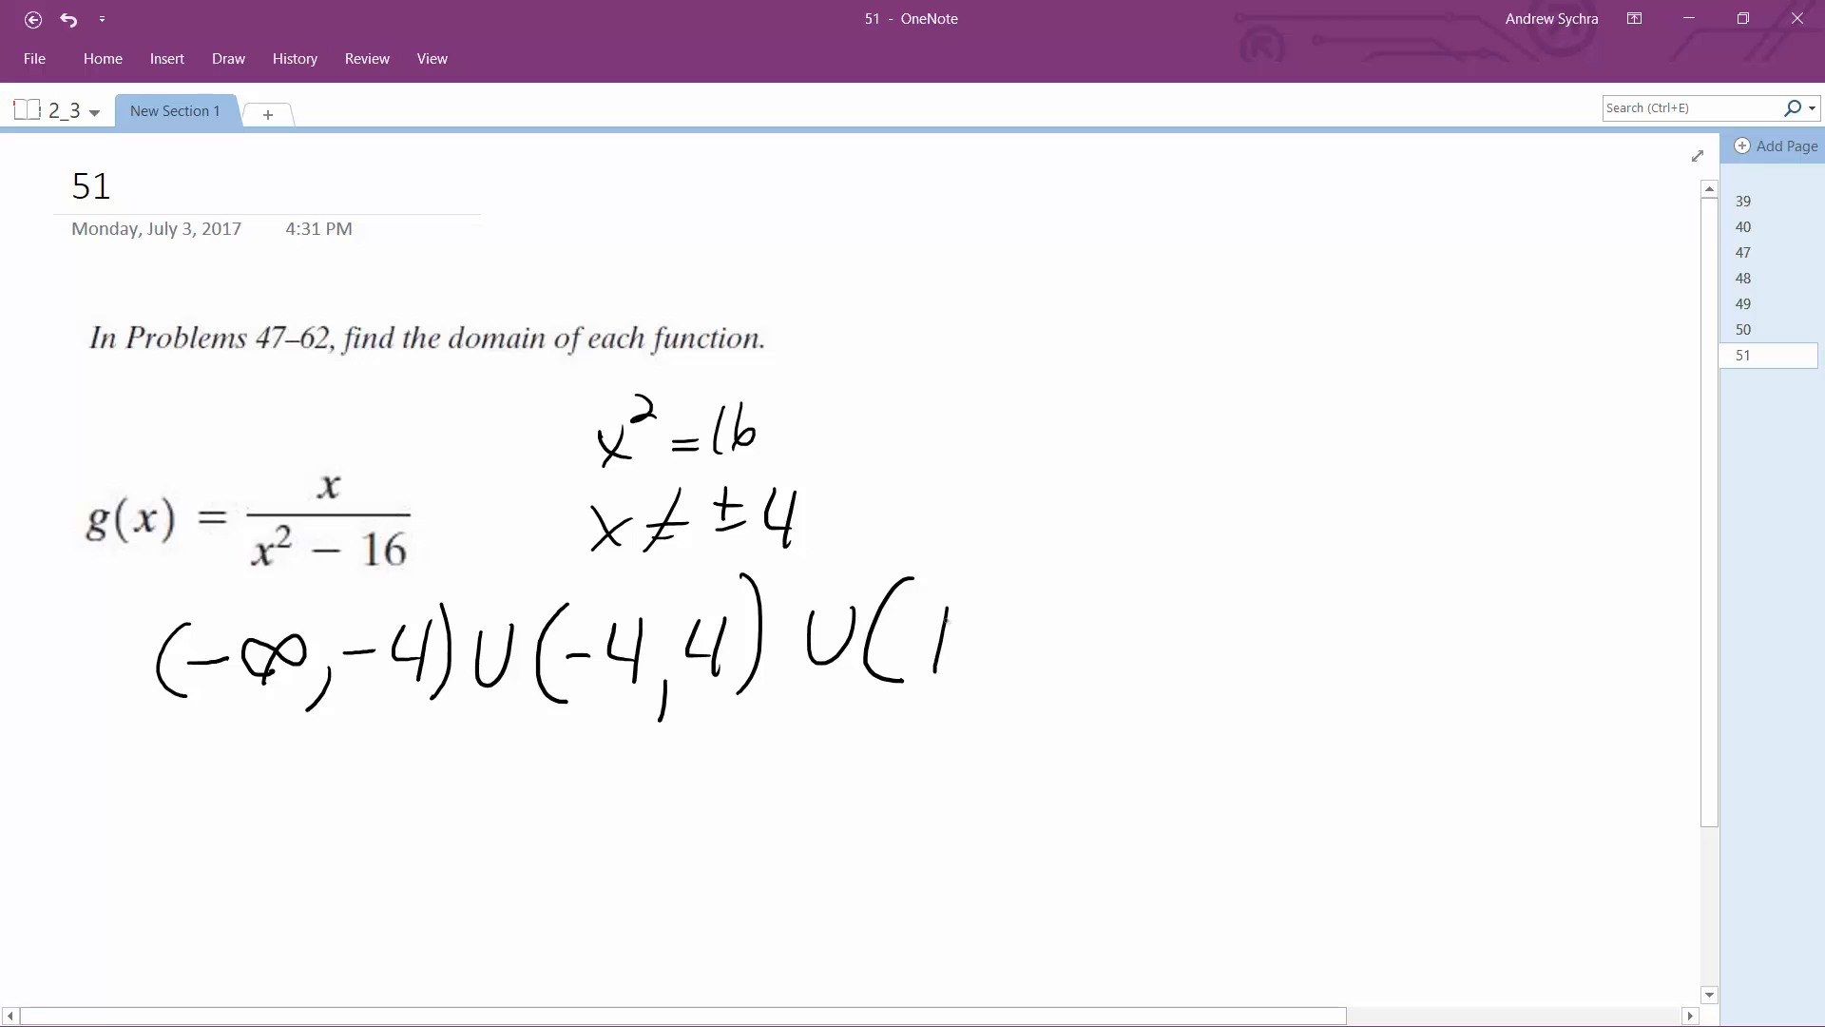
pyautogui.moveTo(908, 640); pyautogui.dragTo(1094, 628)
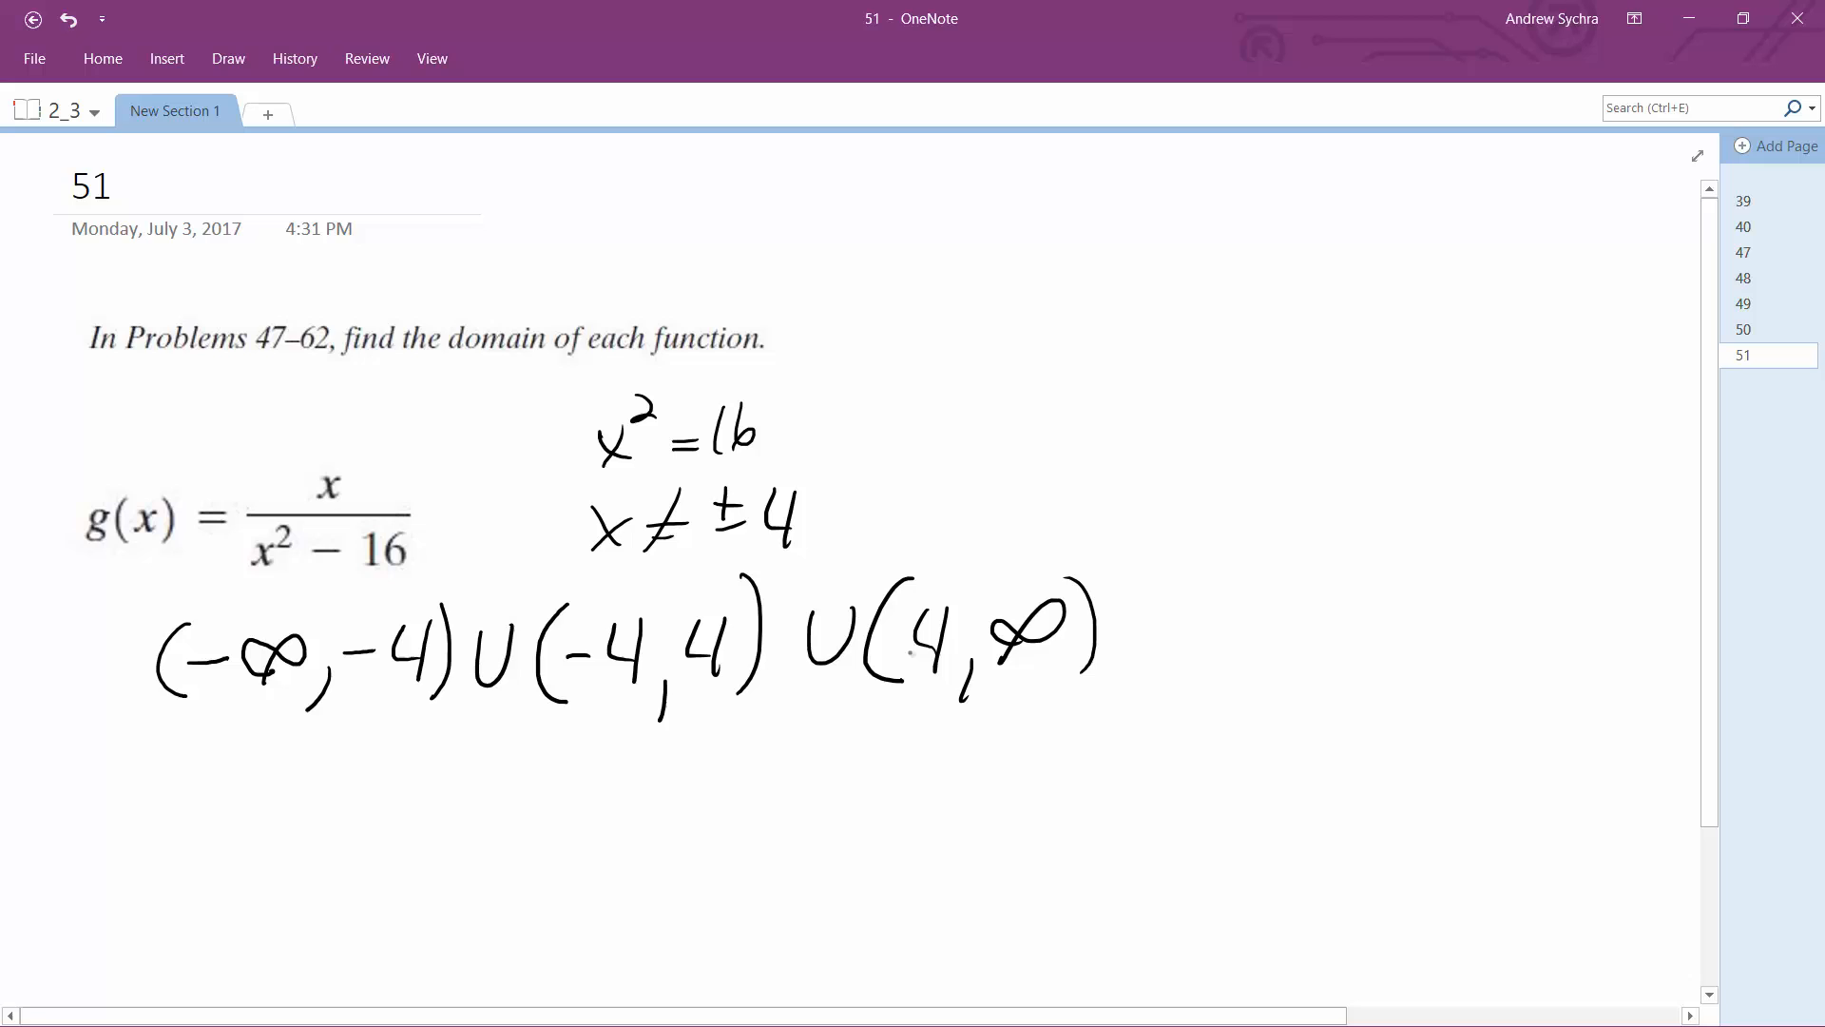
pyautogui.moveTo(914, 647)
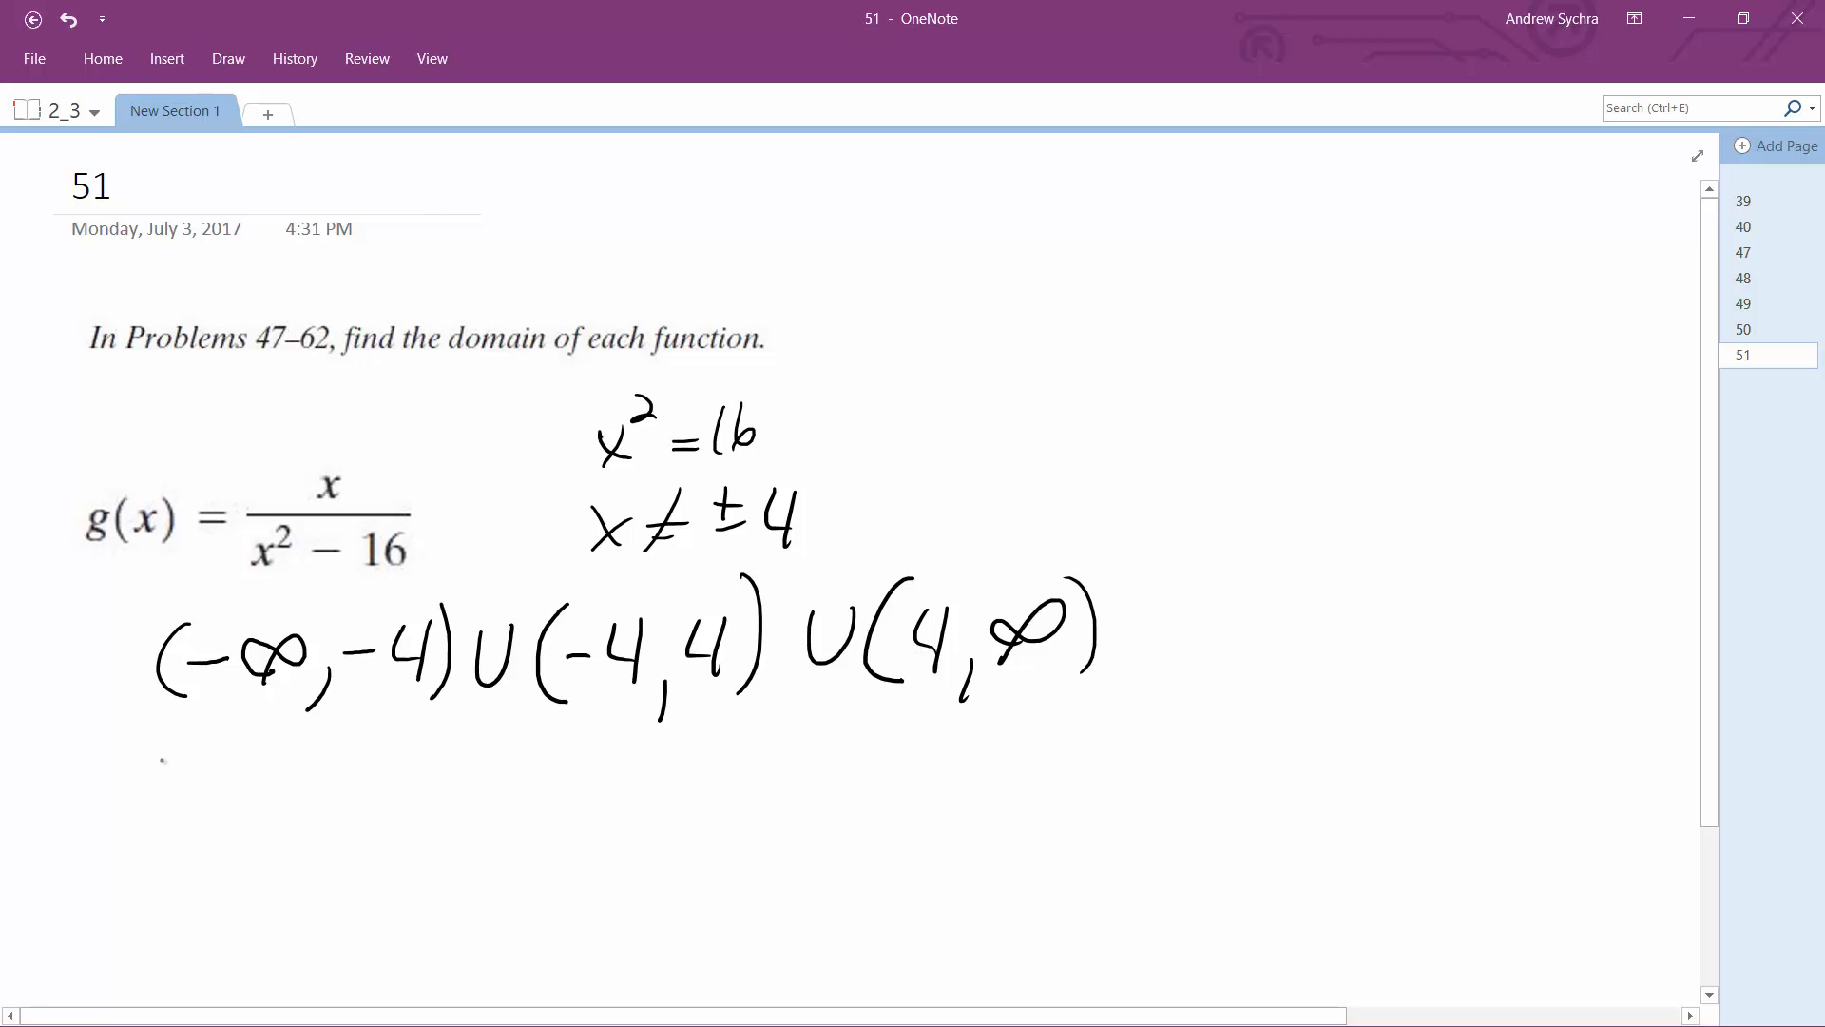
# Begin the set-notation line ℝ, x ≠ and start the excluded values below the intervals.
pyautogui.moveTo(140, 746); pyautogui.dragTo(151, 810)
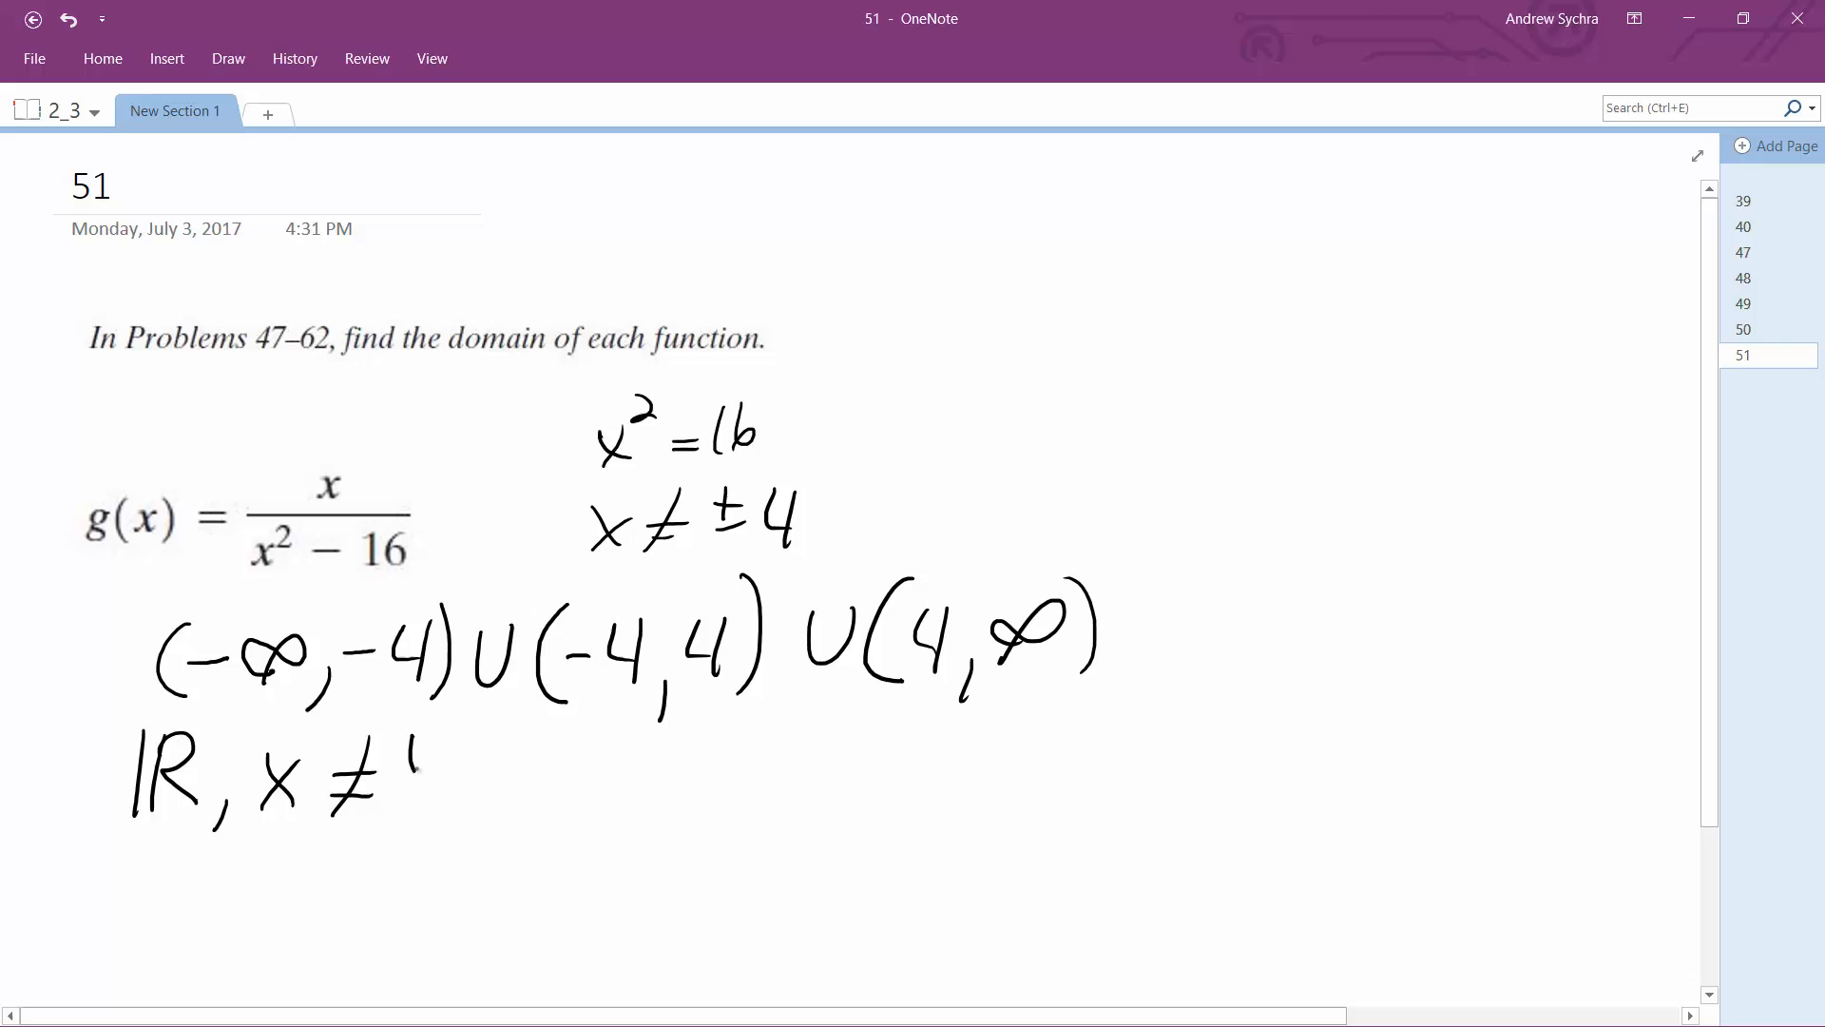
pyautogui.moveTo(414, 768); pyautogui.dragTo(460, 798)
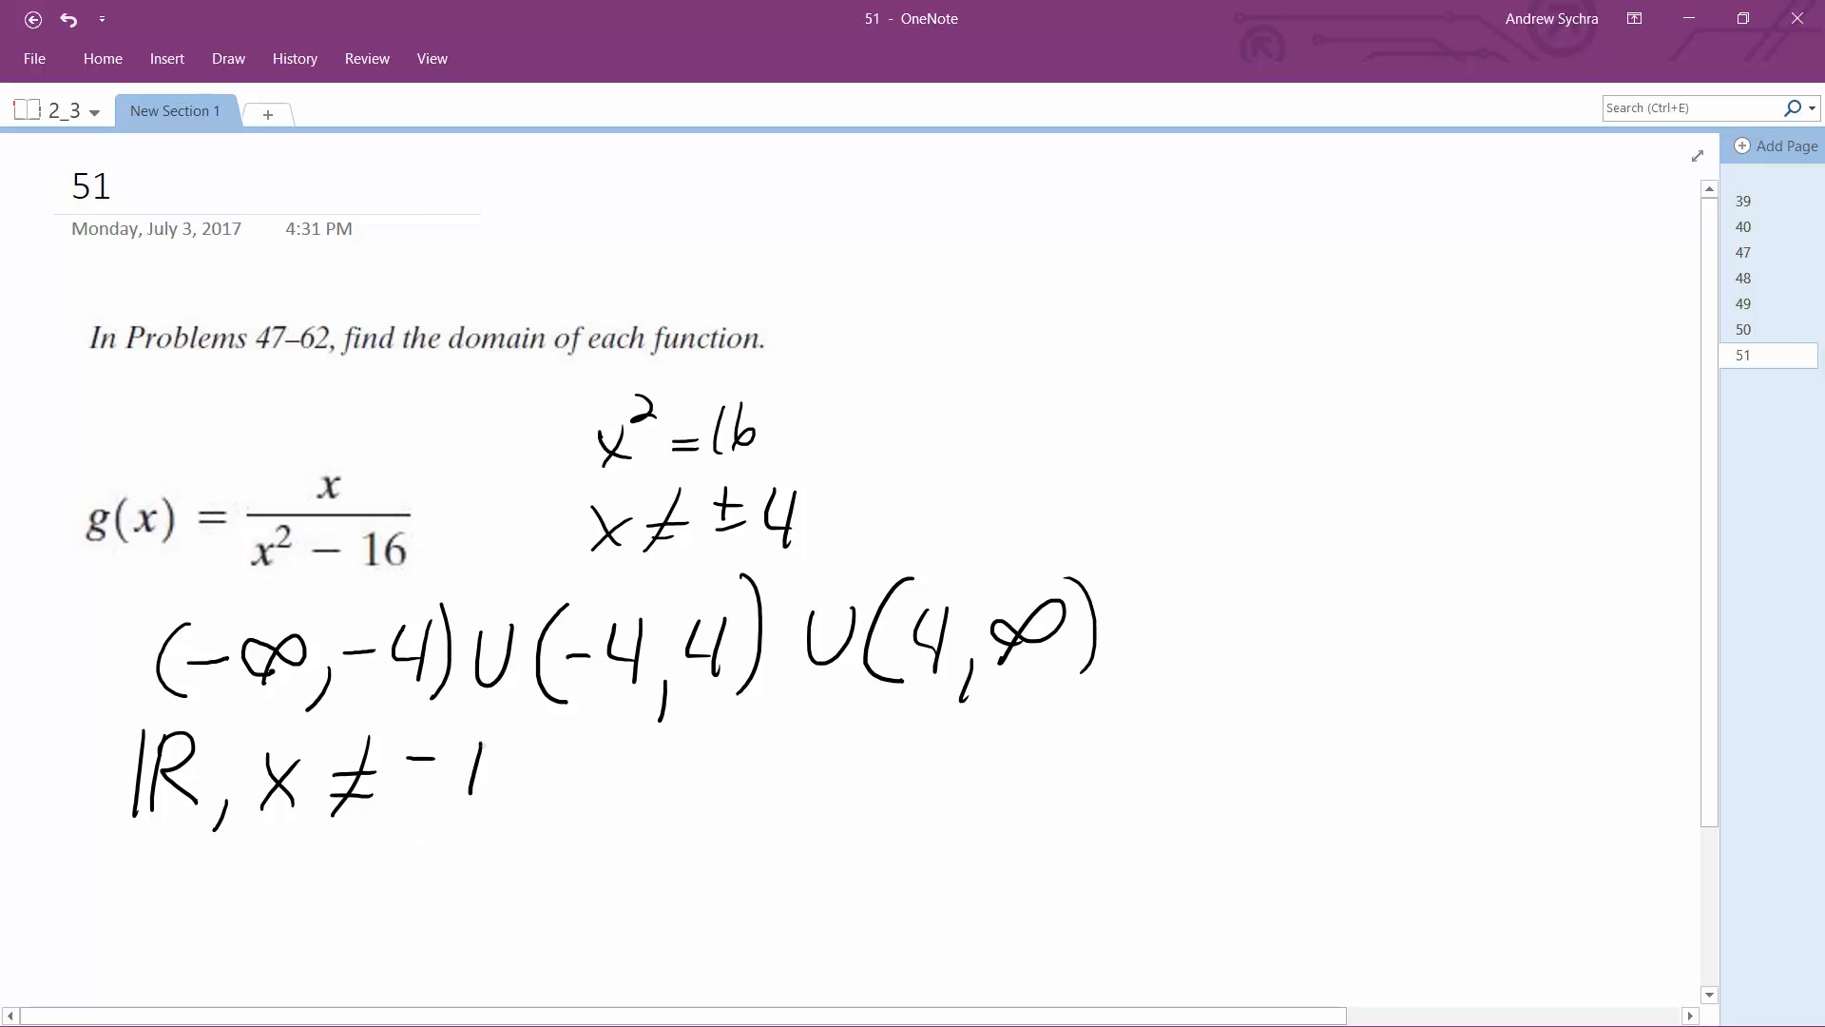